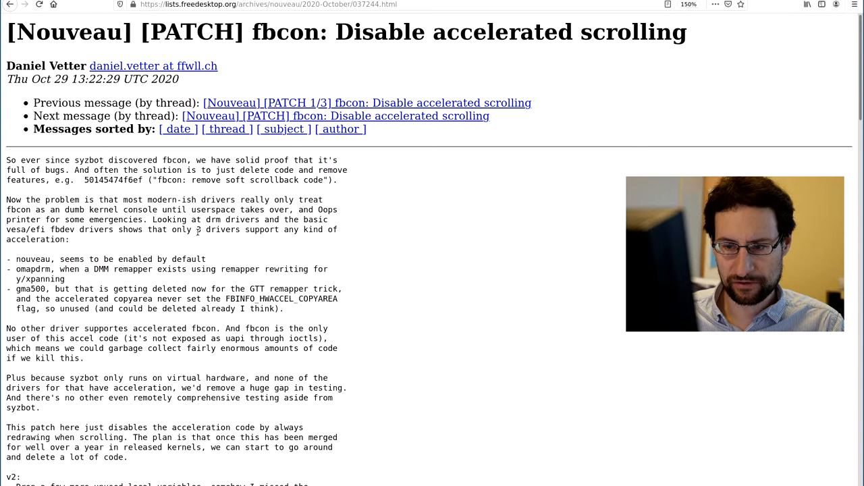
- Highlight the gma500 'getting deleted now for the GTT remapper' remark in the archive
{"action": "scroll", "scroll_direction": "down", "scroll_amount": 3}
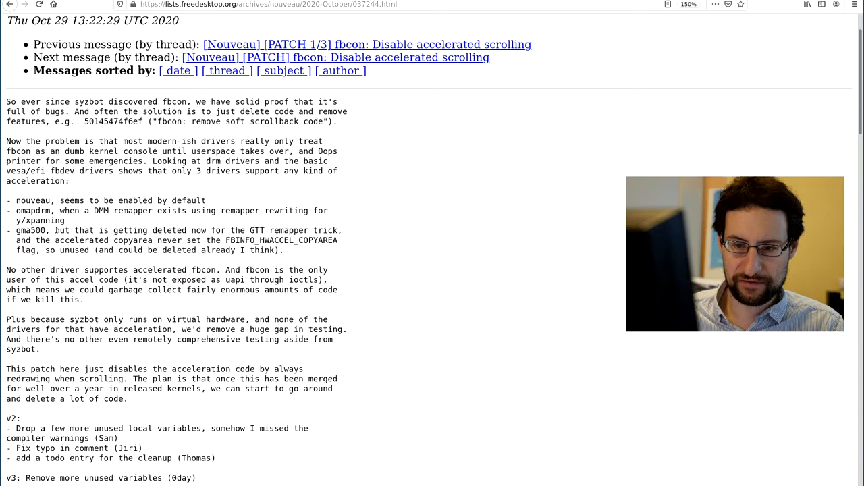
{"action": "left_click_drag", "start_coordinate": [54, 231], "coordinate": [310, 230]}
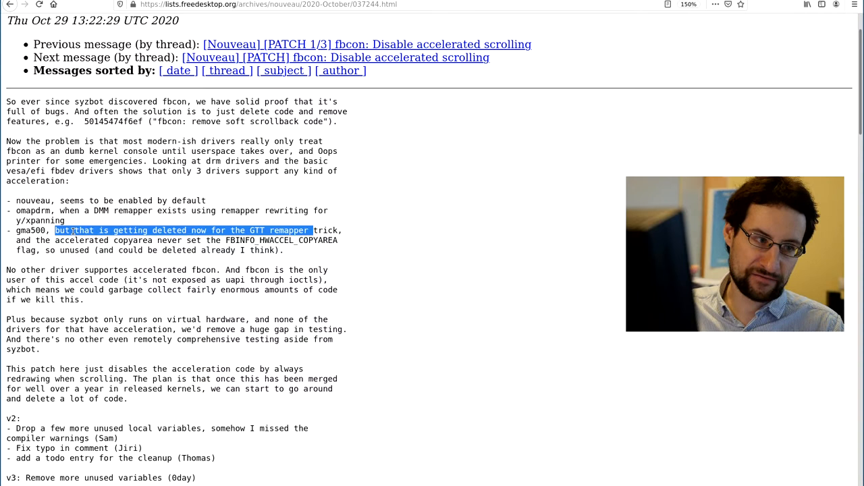
{"action": "mouse_move", "coordinate": [137, 226]}
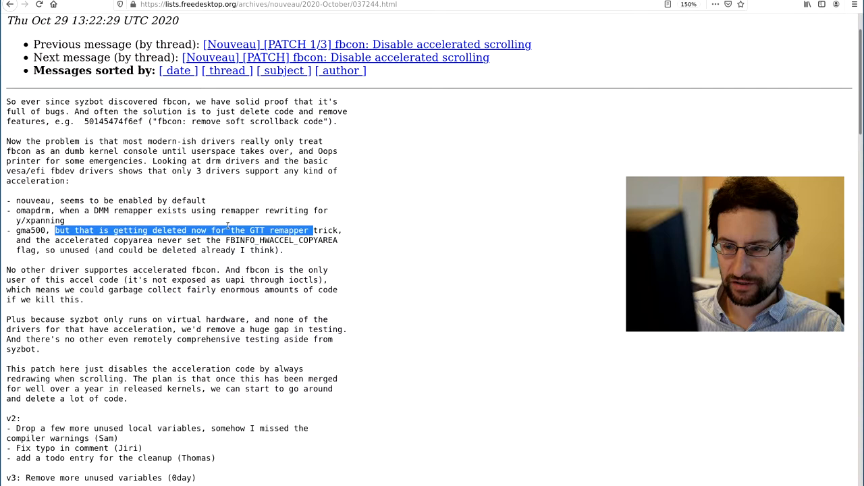
{"action": "mouse_move", "coordinate": [66, 265]}
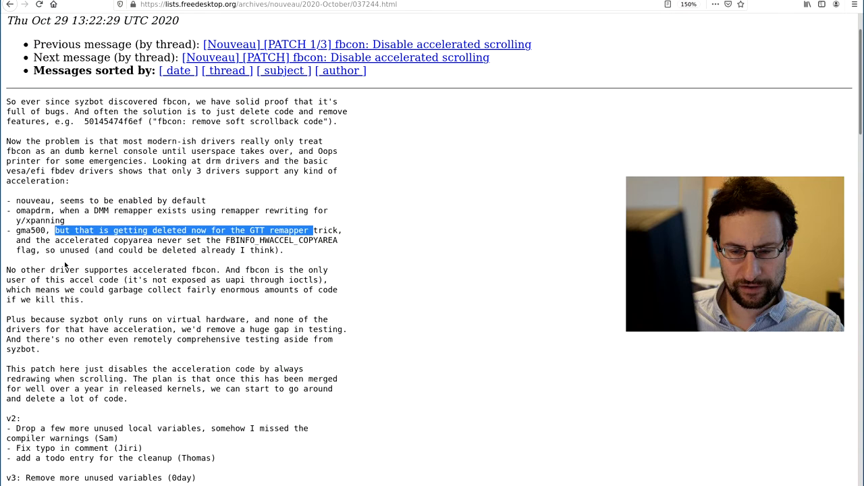
{"action": "scroll", "scroll_direction": "down", "scroll_amount": 3}
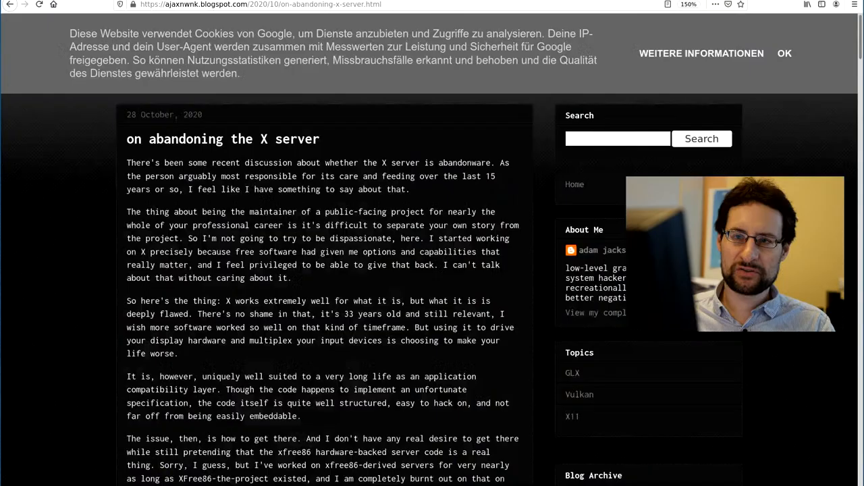
- Dismiss the Blogger cookie banner and zoom the X server post to 200%
{"action": "left_click", "coordinate": [784, 54]}
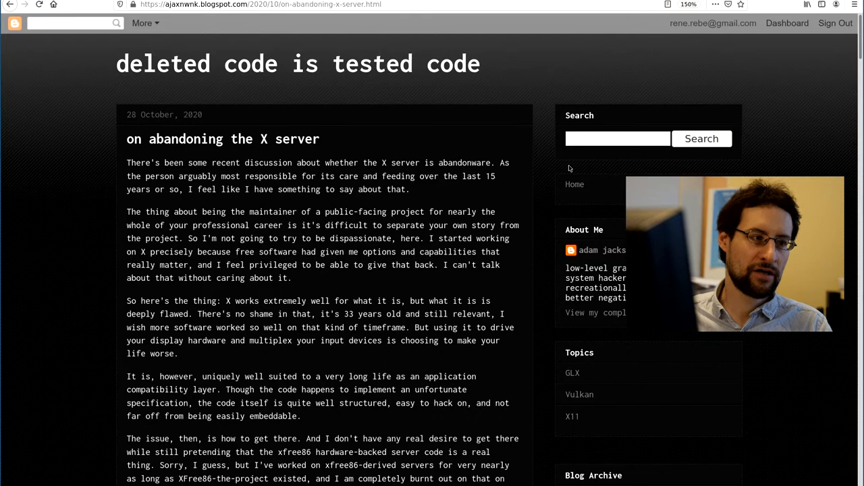
{"action": "key", "text": "ctrl+plus"}
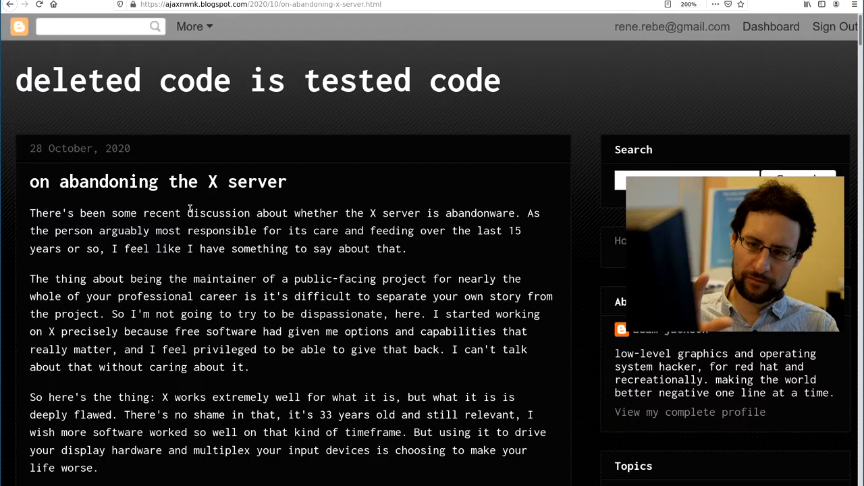
{"action": "scroll", "scroll_direction": "down", "scroll_amount": 3}
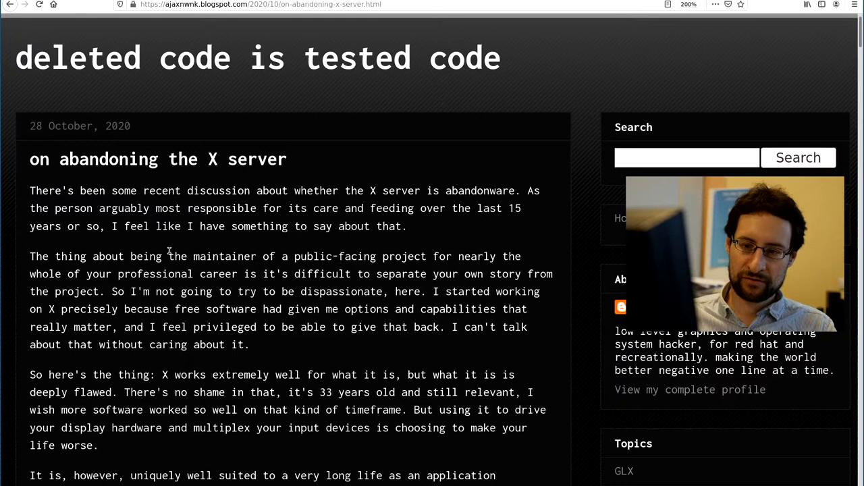
{"action": "scroll", "scroll_direction": "down", "scroll_amount": 3}
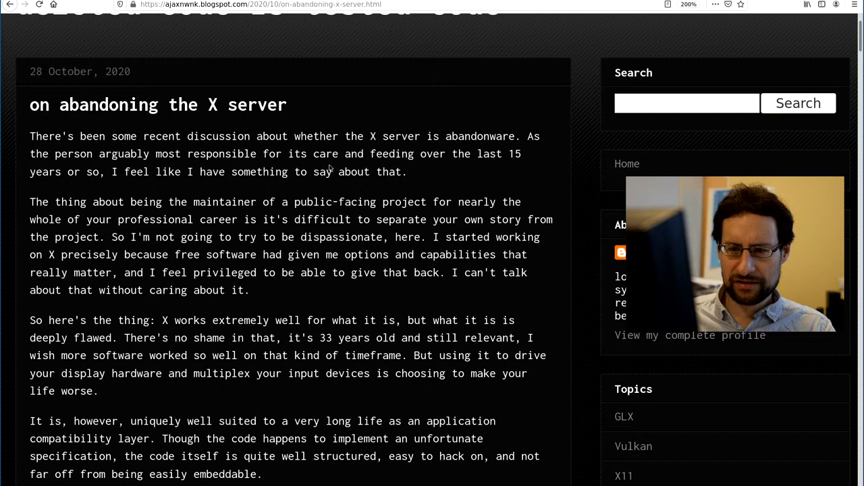
{"action": "scroll", "scroll_direction": "down", "scroll_amount": 3}
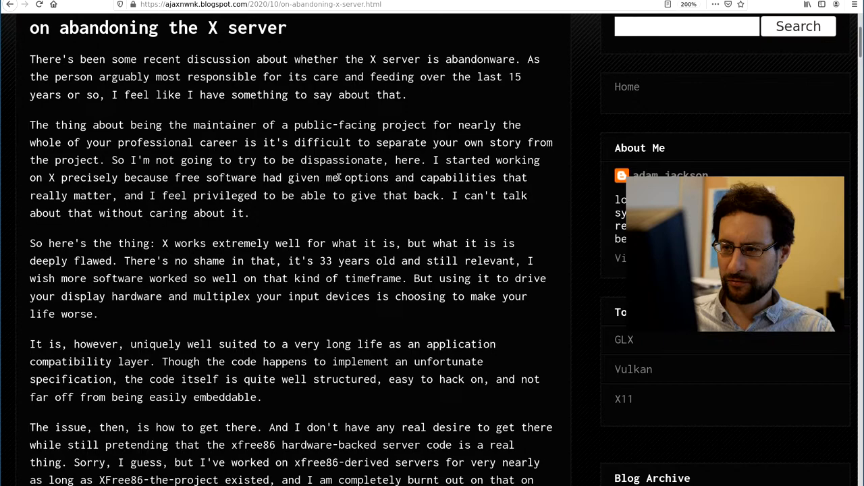
{"action": "scroll", "scroll_direction": "down", "scroll_amount": 3}
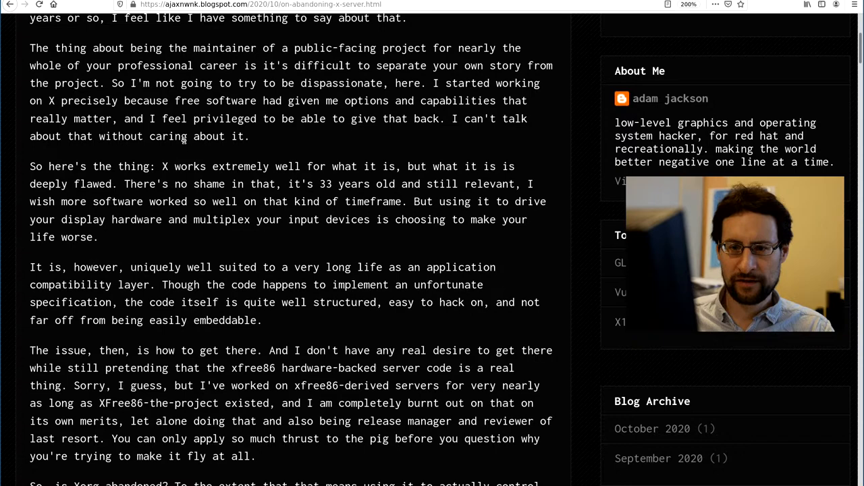
{"action": "scroll", "scroll_direction": "down", "scroll_amount": 3}
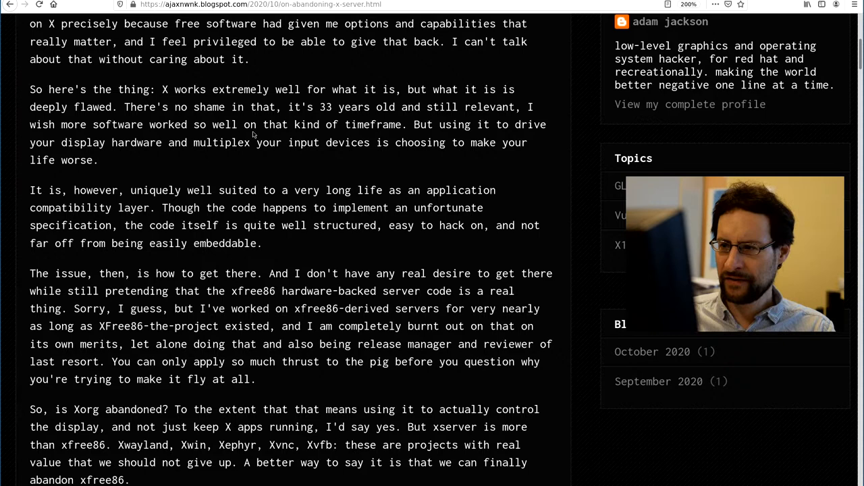
{"action": "mouse_move", "coordinate": [483, 100]}
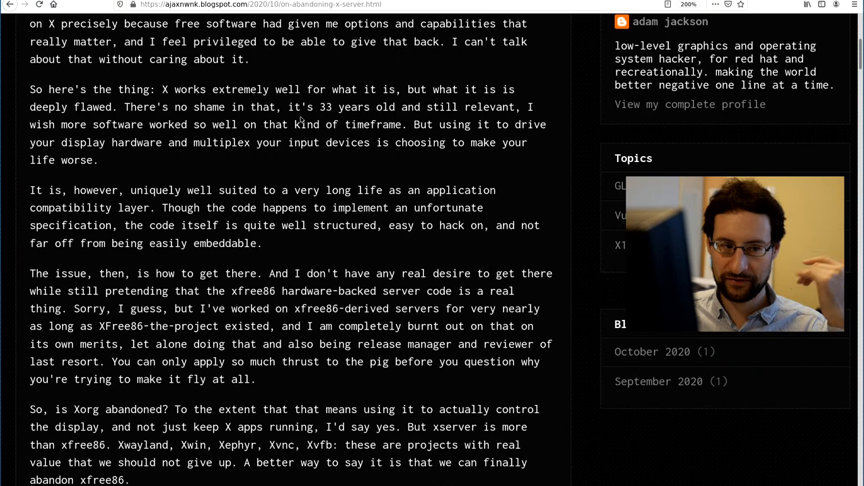
{"action": "mouse_move", "coordinate": [414, 145]}
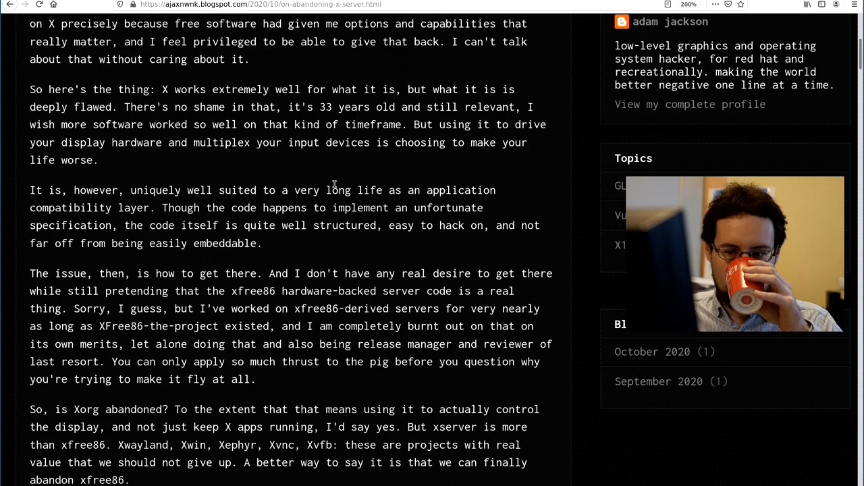
{"action": "scroll", "scroll_direction": "down", "scroll_amount": 3}
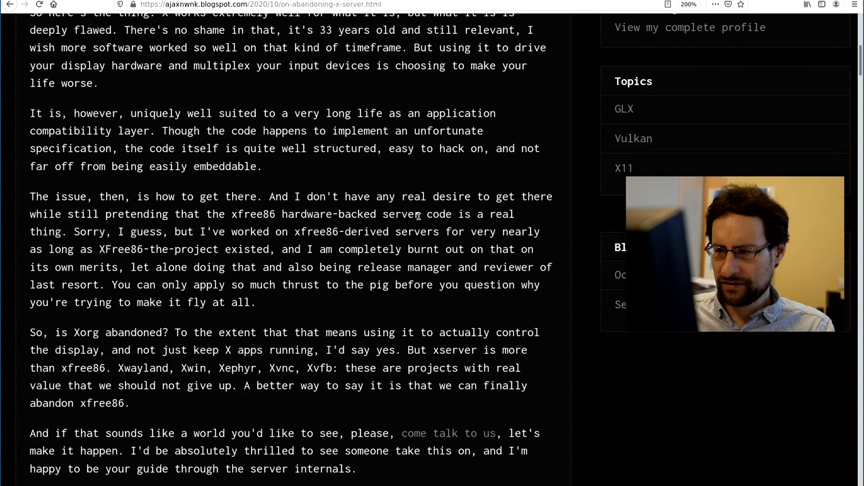
{"action": "scroll", "scroll_direction": "down", "scroll_amount": 3}
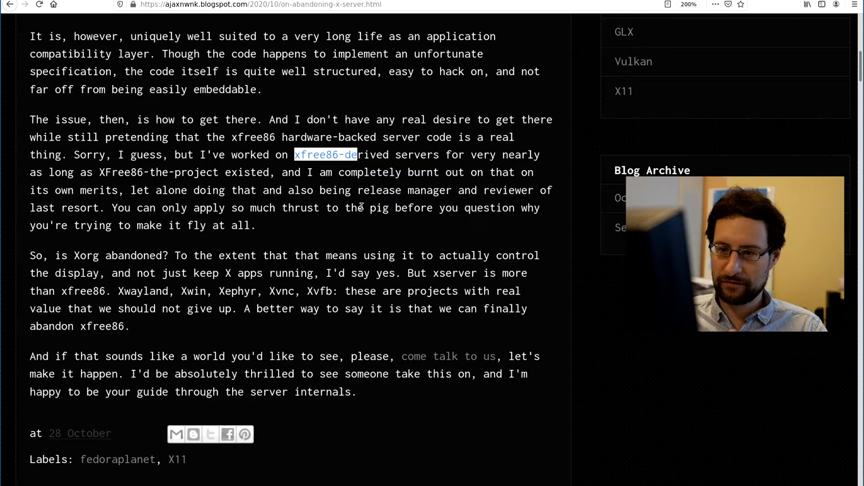
{"action": "mouse_move", "coordinate": [478, 256]}
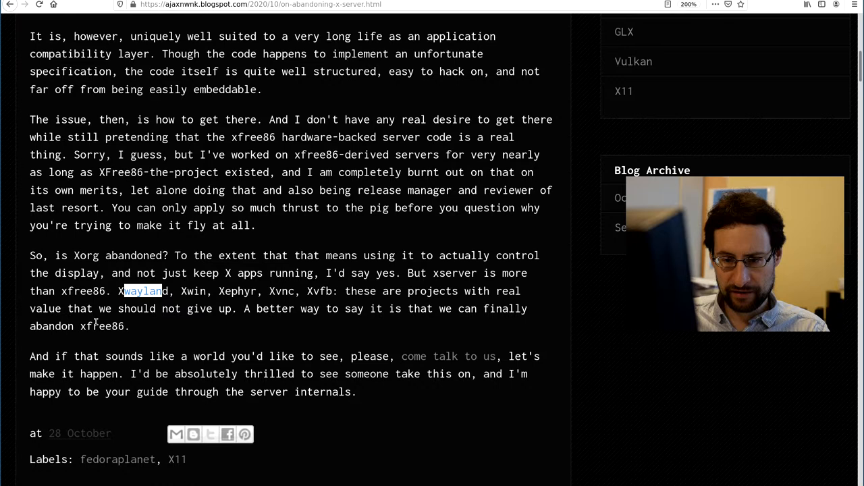
{"action": "double_click", "coordinate": [102, 326]}
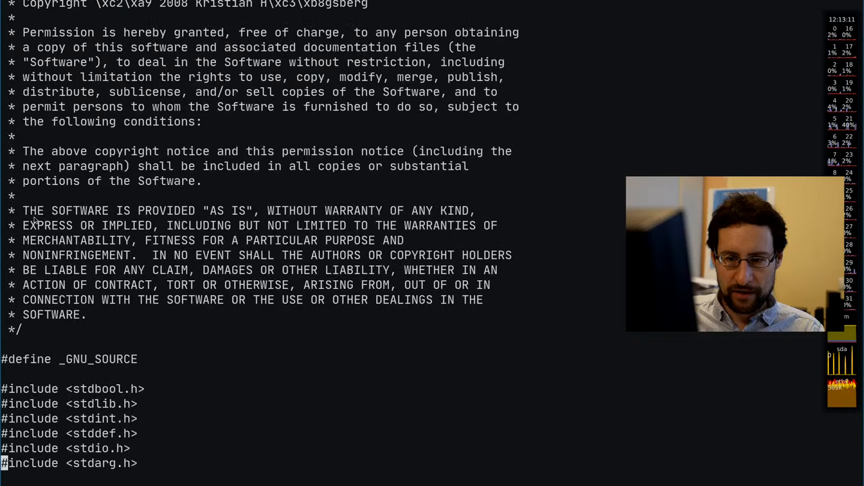
- Scroll past the license header and structs to wl_resource_post_error_vargs
{"action": "scroll", "scroll_direction": "down", "scroll_amount": 3}
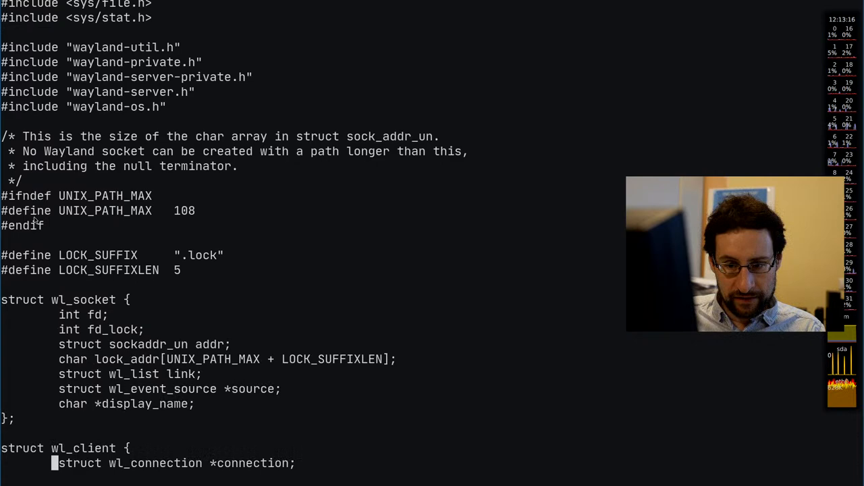
{"action": "scroll", "scroll_direction": "down", "scroll_amount": 3}
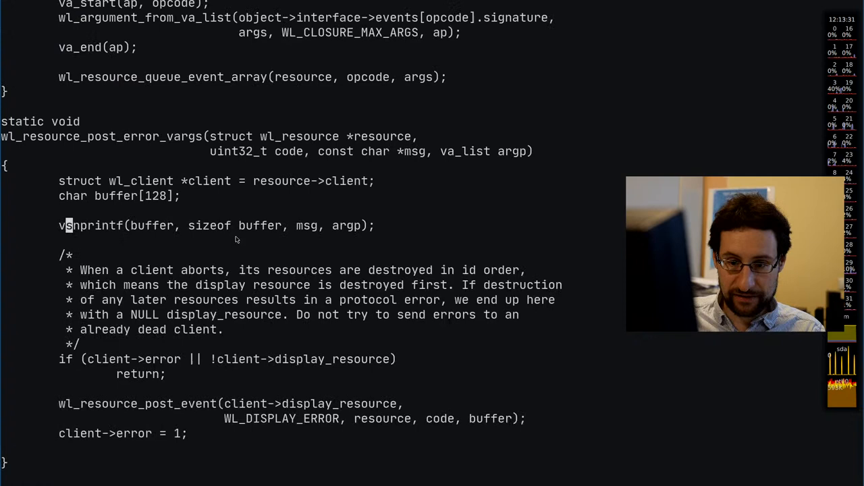
- Scroll further down to the wl_socket_lock function with its lockfile and flock checks
{"action": "scroll", "scroll_direction": "down", "scroll_amount": 3}
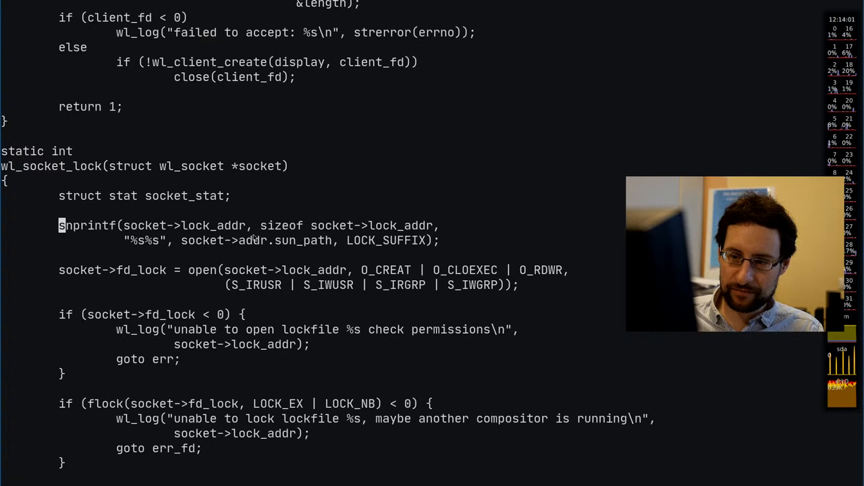
{"action": "left_click_drag", "start_coordinate": [59, 225], "coordinate": [330, 240]}
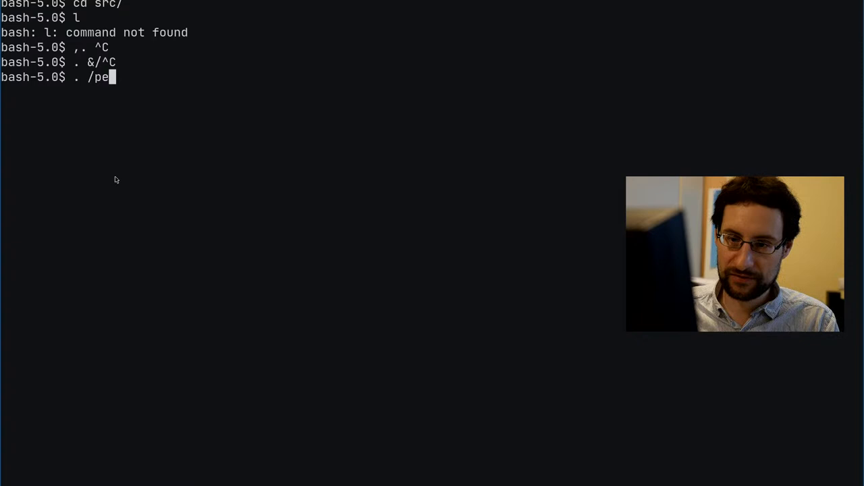
- Enter exact-image/ and launch xemacs-21.5-b34 on frontends/econvert.cc
{"action": "type", "text": "cd exact-image/"}
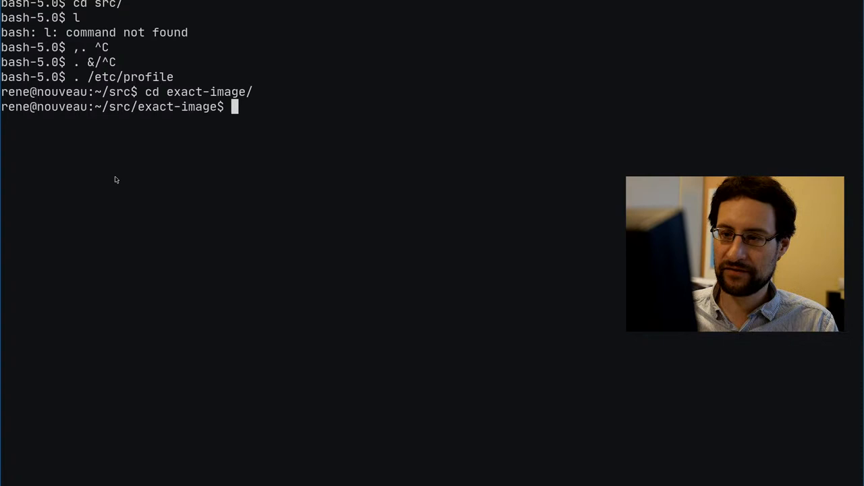
{"action": "type", "text": "xemacs-21.5-b34"}
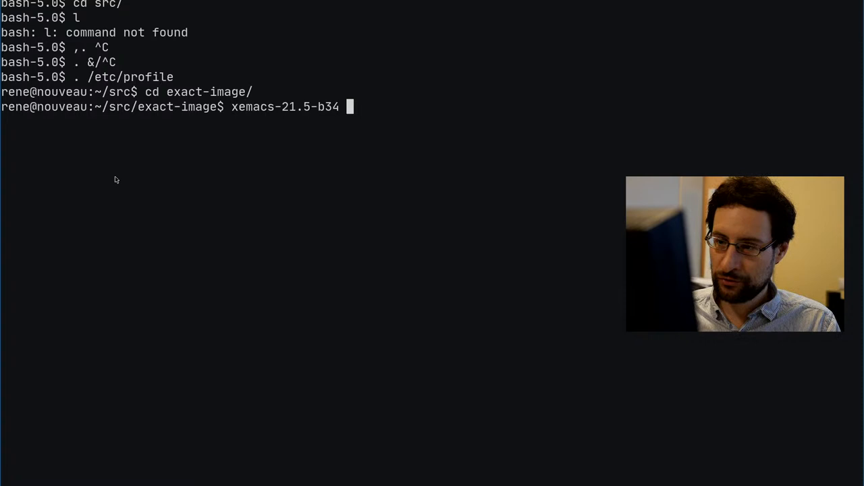
{"action": "type", "text": "frontends/fron"}
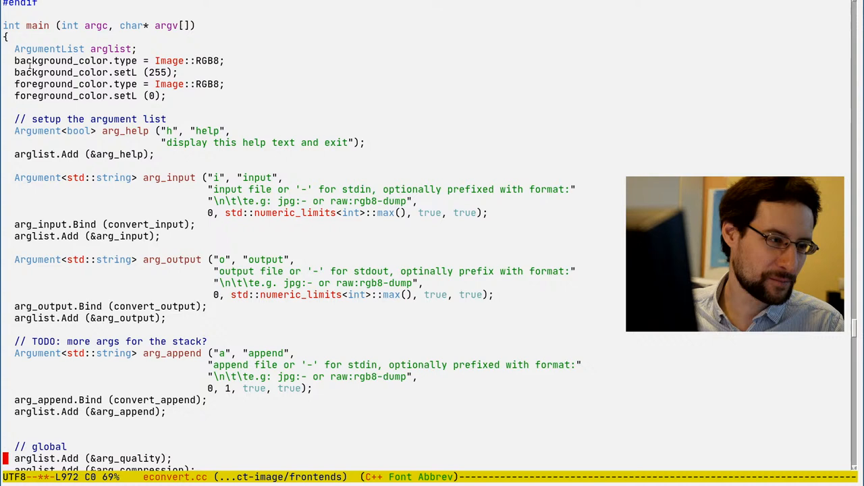
{"action": "left_click", "coordinate": [138, 49]}
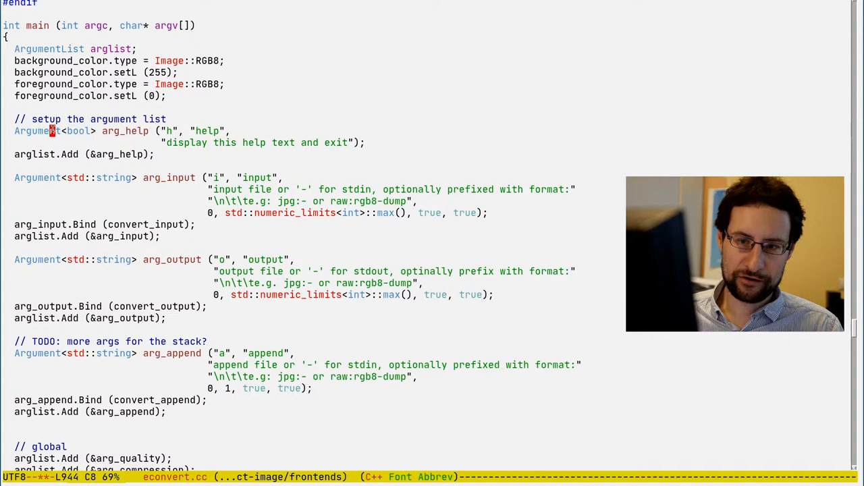
{"action": "scroll", "scroll_direction": "down", "scroll_amount": 3}
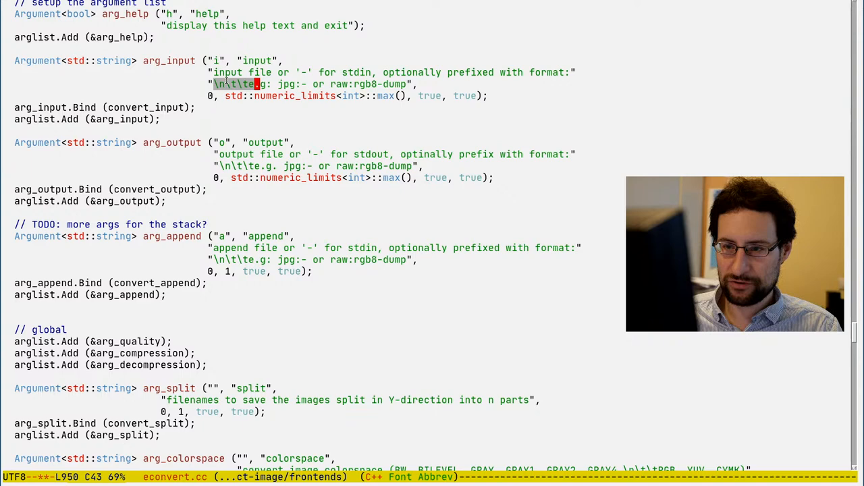
{"action": "scroll", "scroll_direction": "down", "scroll_amount": 3}
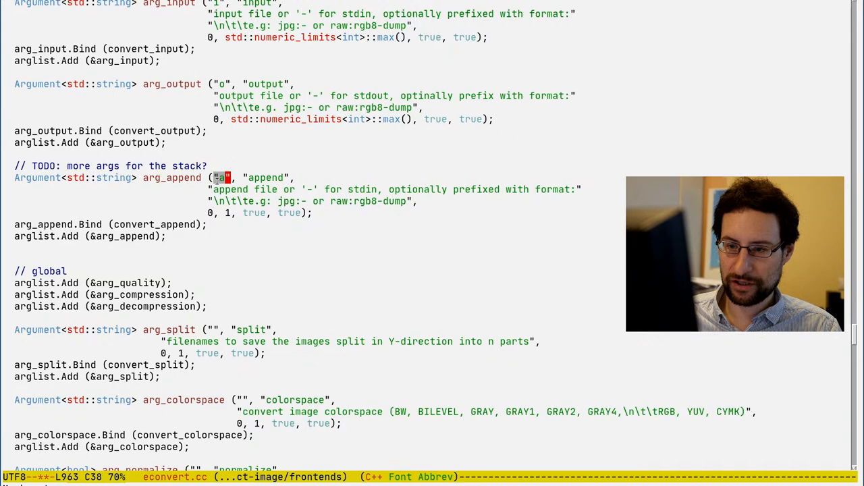
{"action": "scroll", "scroll_direction": "down", "scroll_amount": 3}
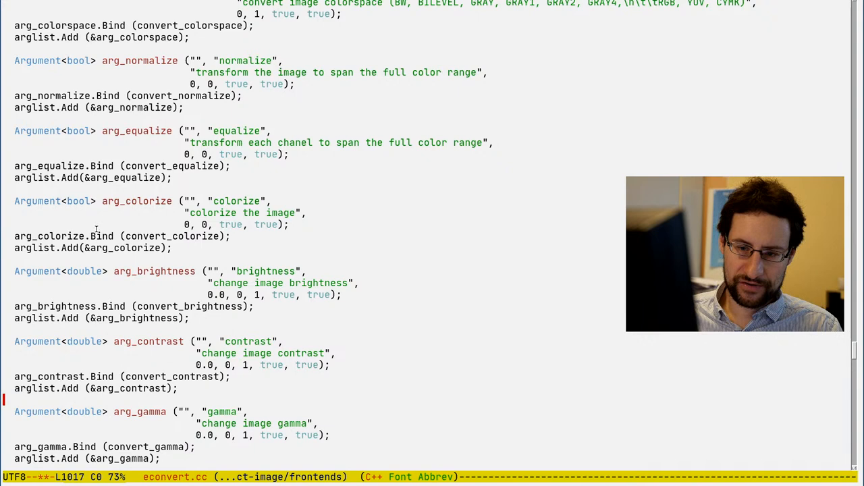
{"action": "double_click", "coordinate": [172, 235]}
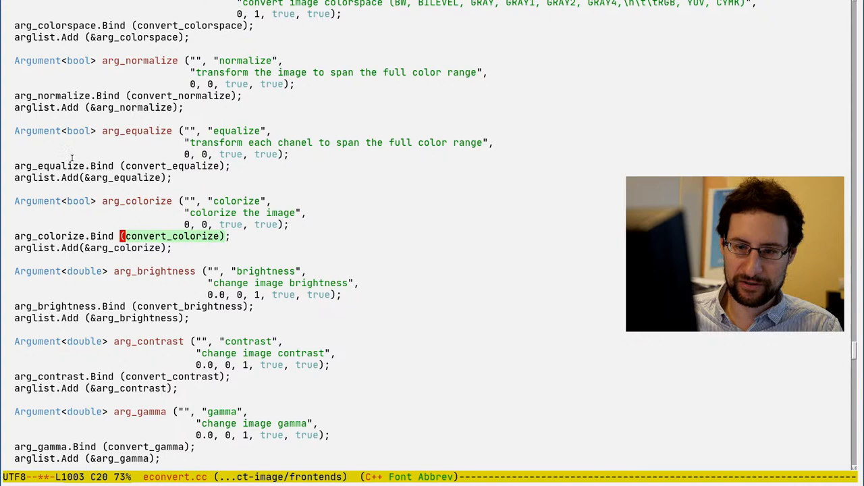
{"action": "scroll", "scroll_direction": "down", "scroll_amount": 3}
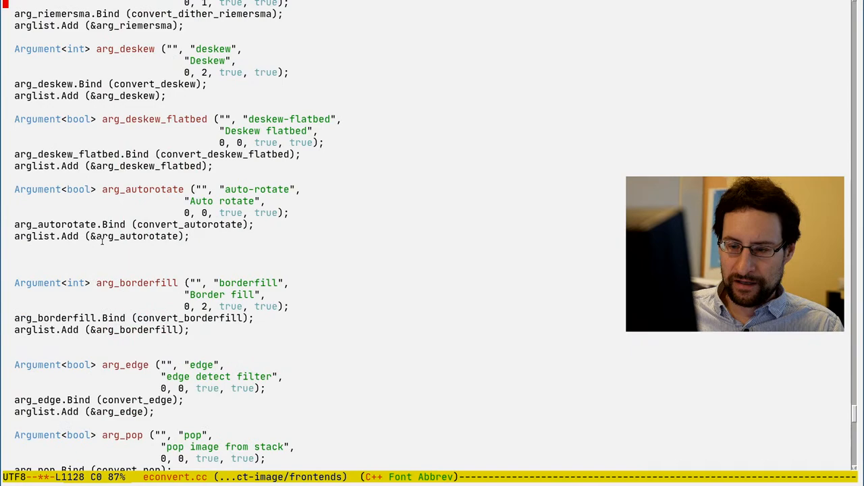
{"action": "scroll", "scroll_direction": "down", "scroll_amount": 3}
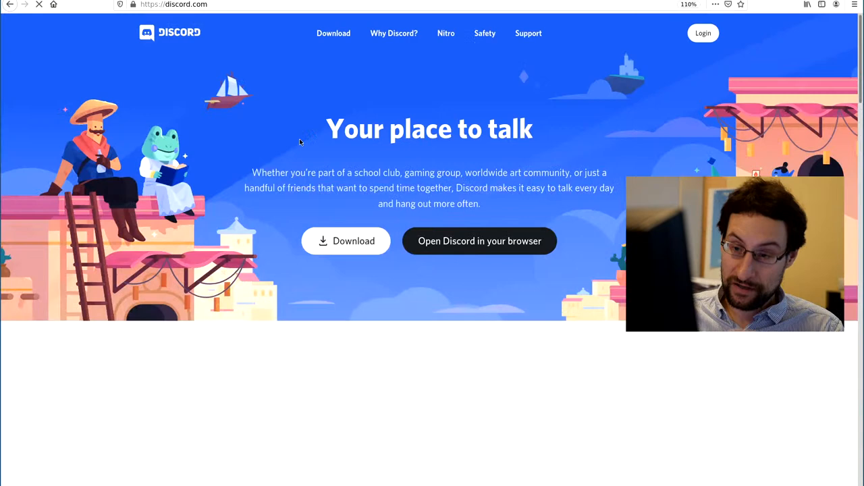
{"action": "left_click", "coordinate": [479, 241]}
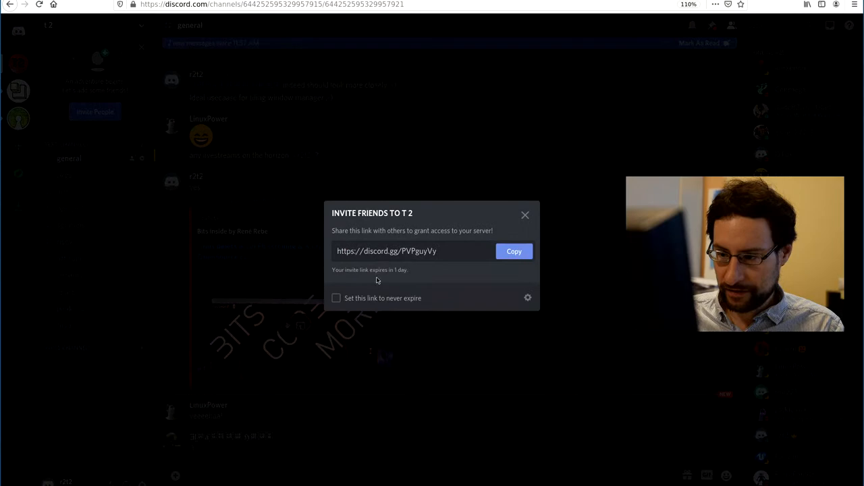
- Tick 'Set this link to never expire' and select the new invite link
{"action": "left_click", "coordinate": [336, 298]}
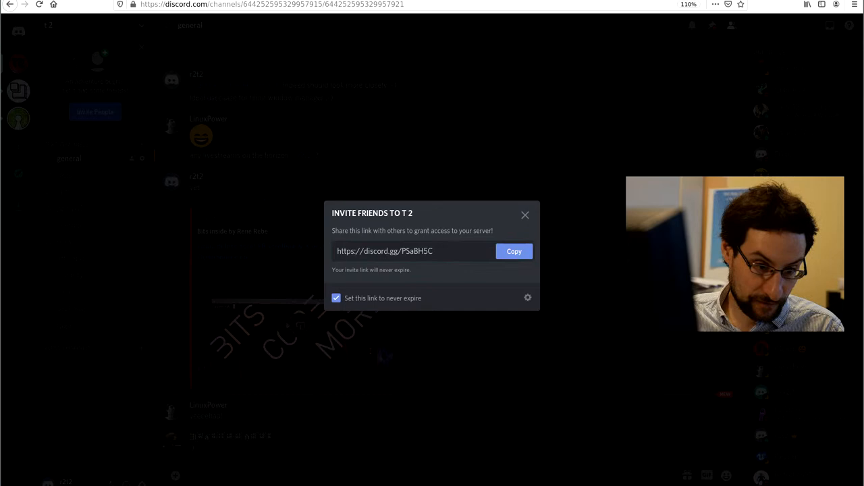
{"action": "triple_click", "coordinate": [384, 251]}
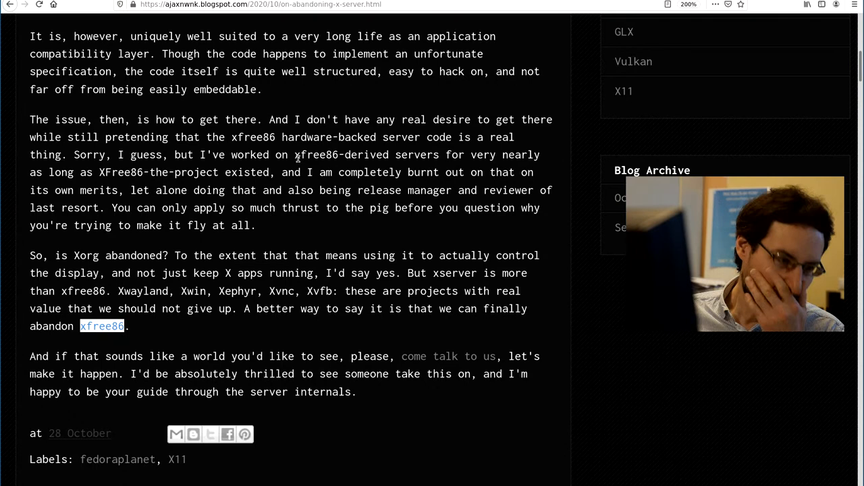
{"action": "mouse_move", "coordinate": [119, 26]}
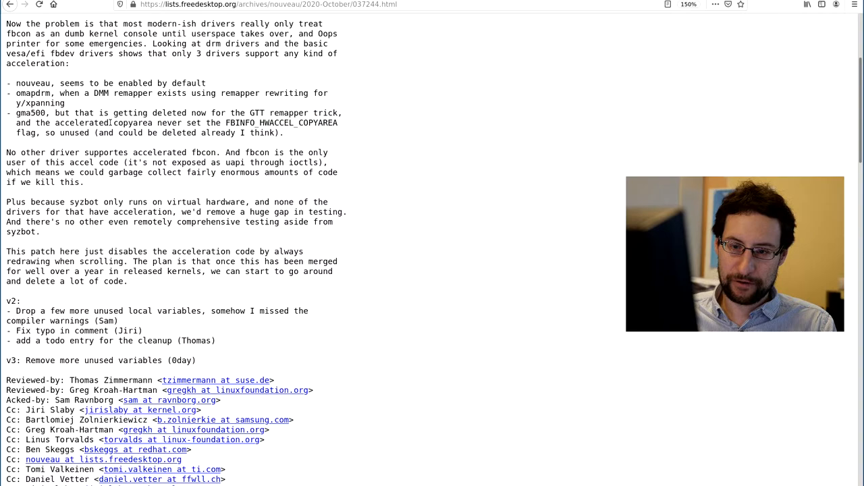
{"action": "scroll", "scroll_direction": "down", "scroll_amount": 3}
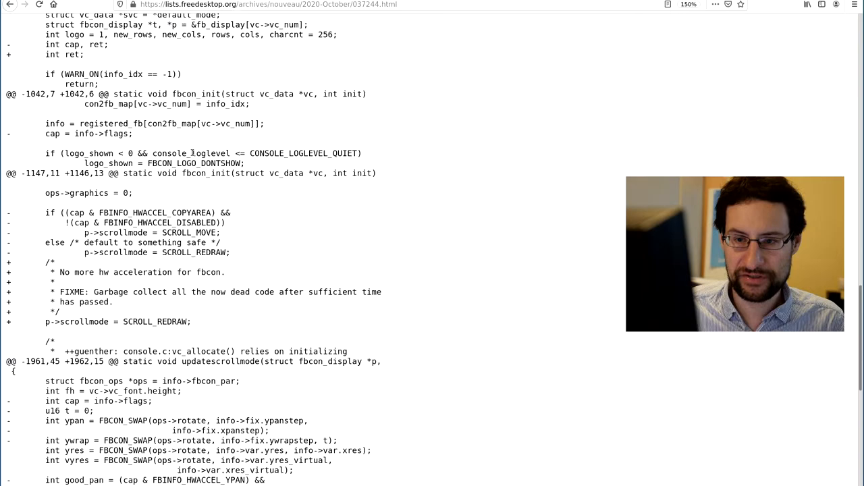
{"action": "scroll", "scroll_direction": "up", "scroll_amount": 3}
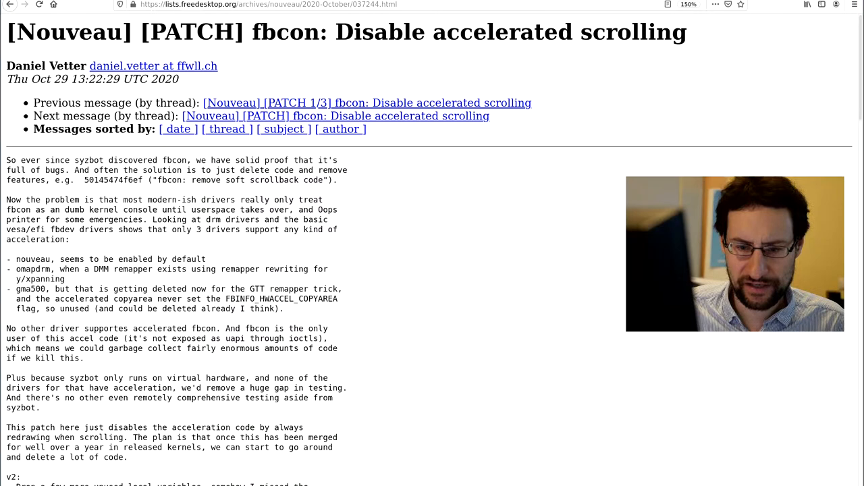
{"action": "scroll", "scroll_direction": "down", "scroll_amount": 3}
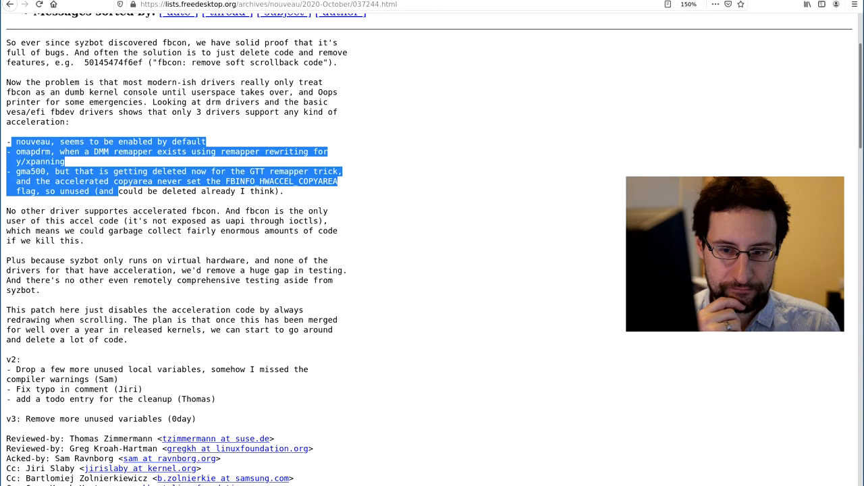
{"action": "left_click", "coordinate": [295, 191]}
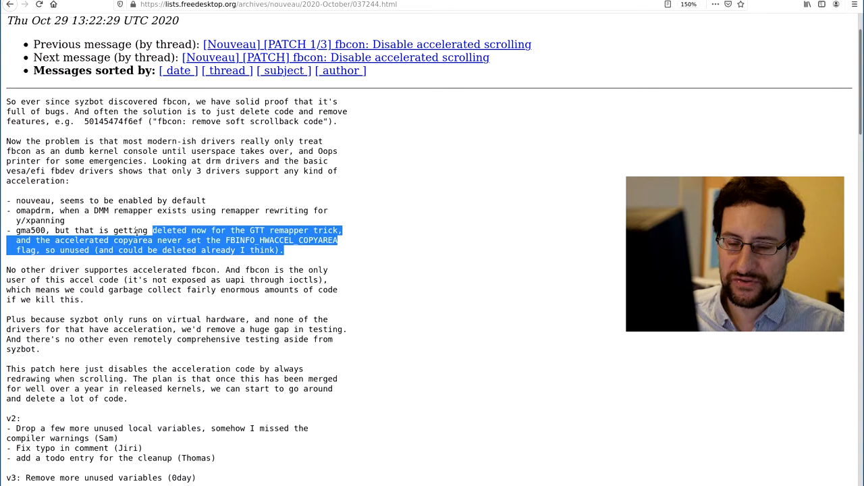
{"action": "scroll", "scroll_direction": "down", "scroll_amount": 3}
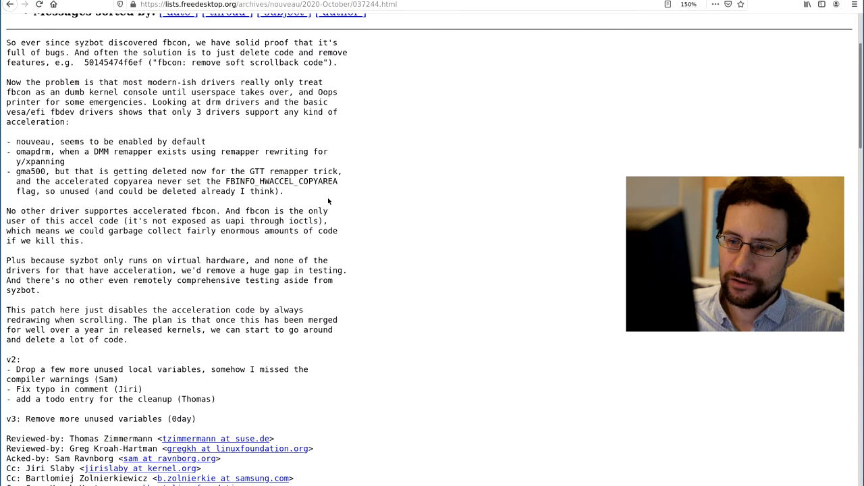
{"action": "left_click_drag", "start_coordinate": [31, 151], "coordinate": [283, 192]}
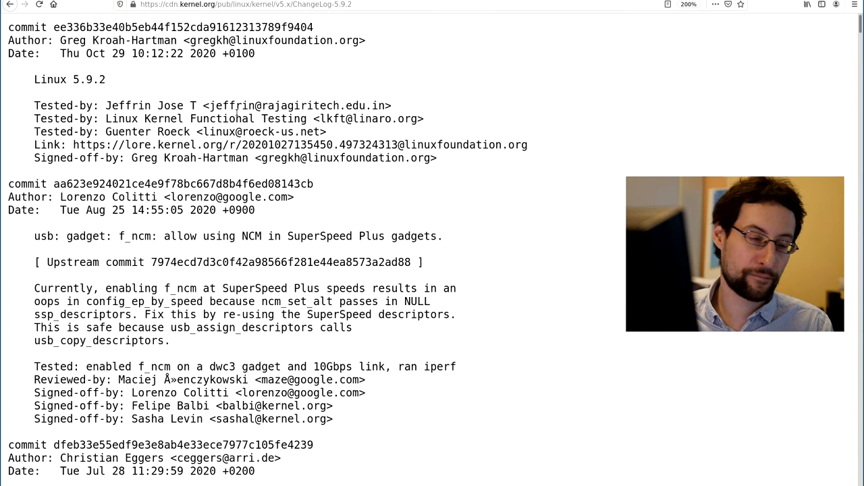
- Search the ChangeLog for "revert" to reach the spi: omap2-mcspi revert commit
{"action": "double_click", "coordinate": [43, 379]}
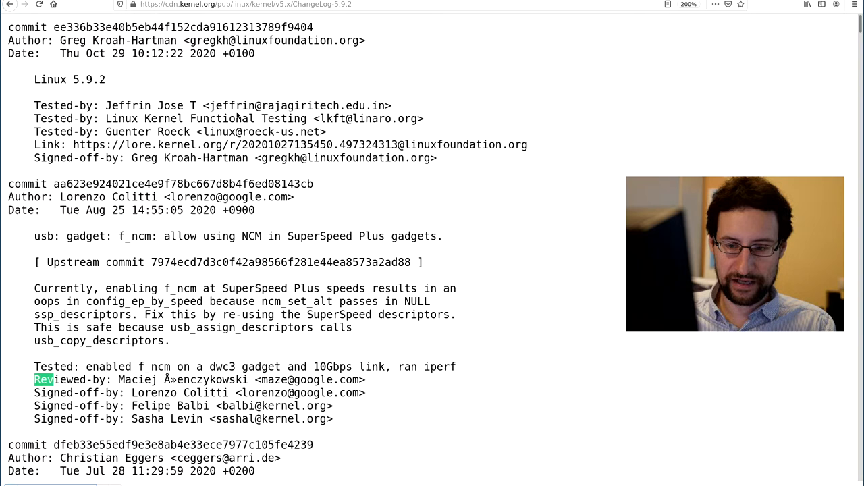
{"action": "scroll", "scroll_direction": "down", "scroll_amount": 3}
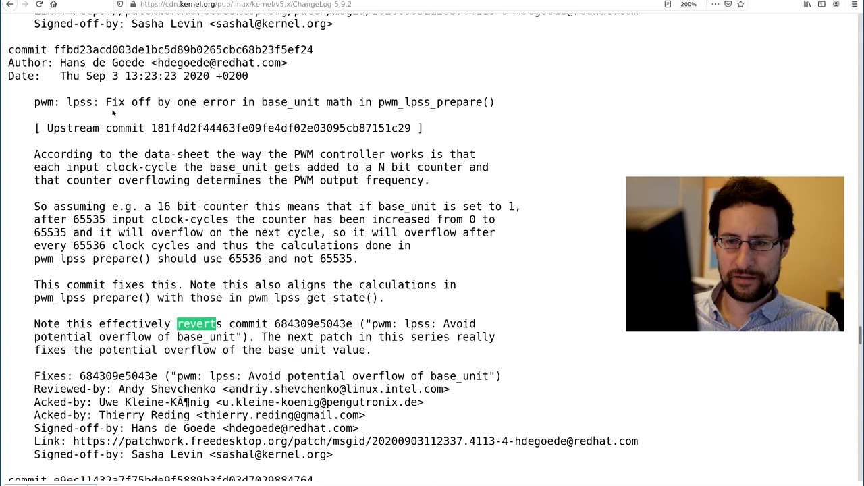
{"action": "scroll", "scroll_direction": "down", "scroll_amount": 3}
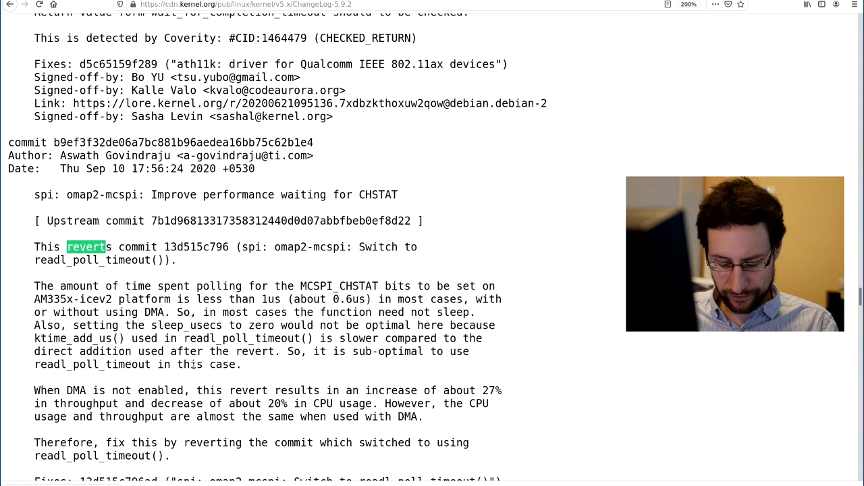
{"action": "scroll", "scroll_direction": "down", "scroll_amount": 3}
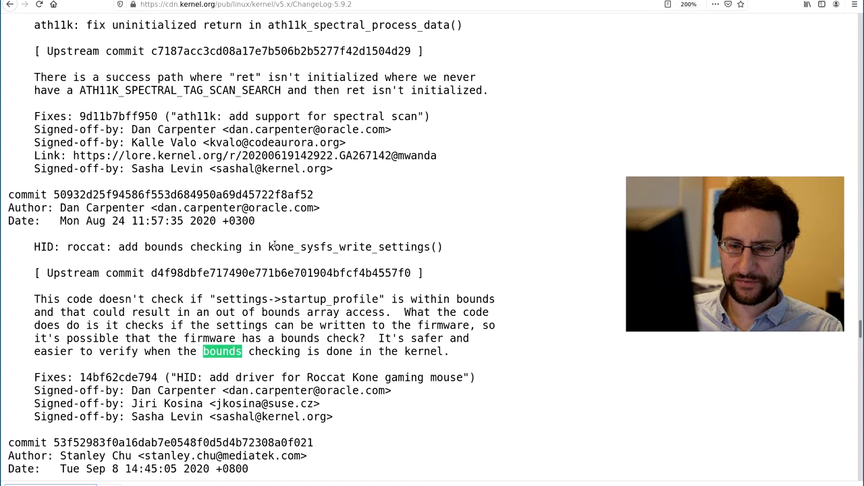
- Step through "bounds" matches to the cifs: remove bogus debug code commit
{"action": "scroll", "scroll_direction": "down", "scroll_amount": 3}
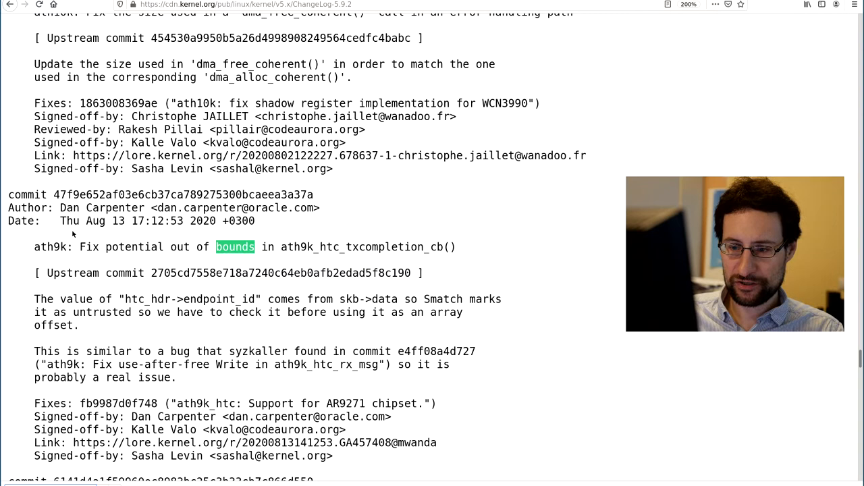
{"action": "scroll", "scroll_direction": "down", "scroll_amount": 3}
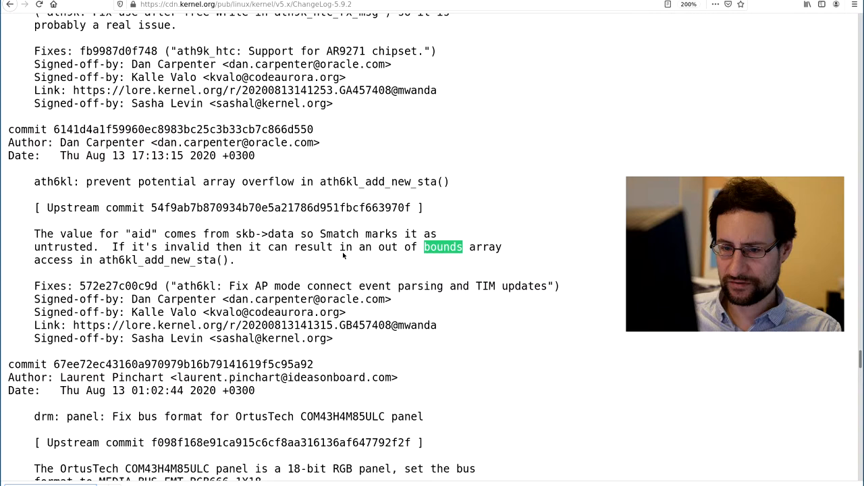
{"action": "mouse_move", "coordinate": [182, 166]}
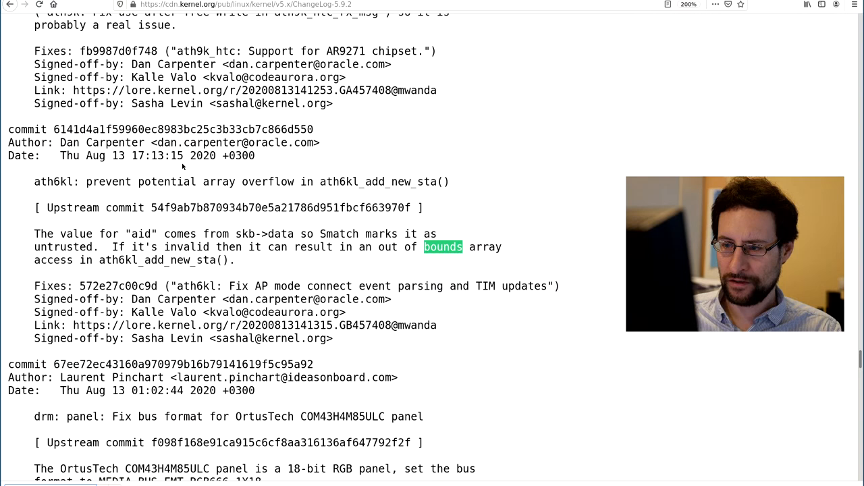
{"action": "scroll", "scroll_direction": "down", "scroll_amount": 3}
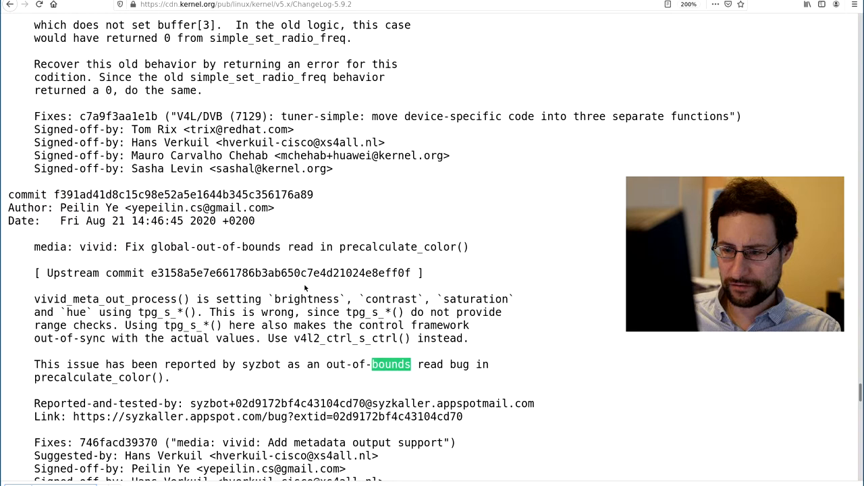
{"action": "scroll", "scroll_direction": "down", "scroll_amount": 3}
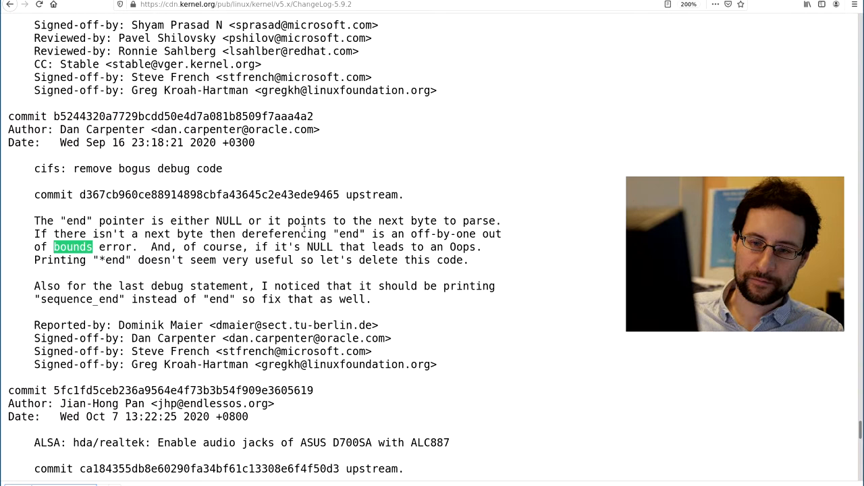
- Advance "bounds" matches past the fbmem fix to s390/bpf: Fix multiple tail calls
{"action": "scroll", "scroll_direction": "down", "scroll_amount": 3}
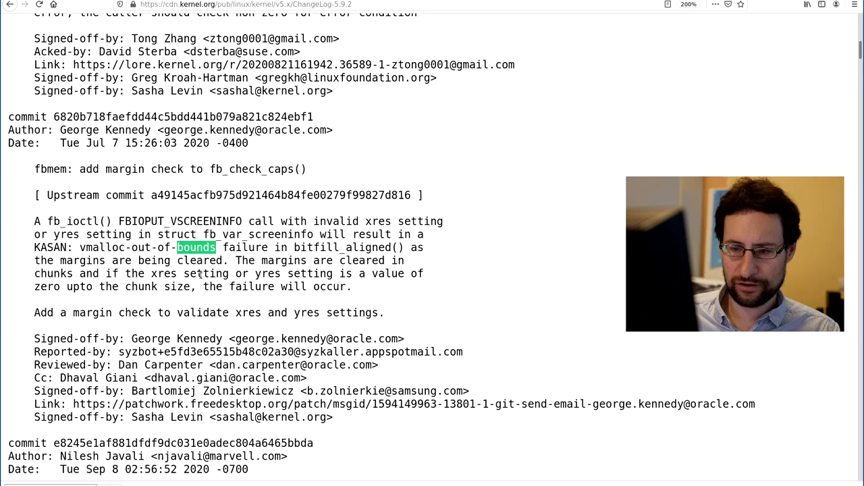
{"action": "scroll", "scroll_direction": "down", "scroll_amount": 3}
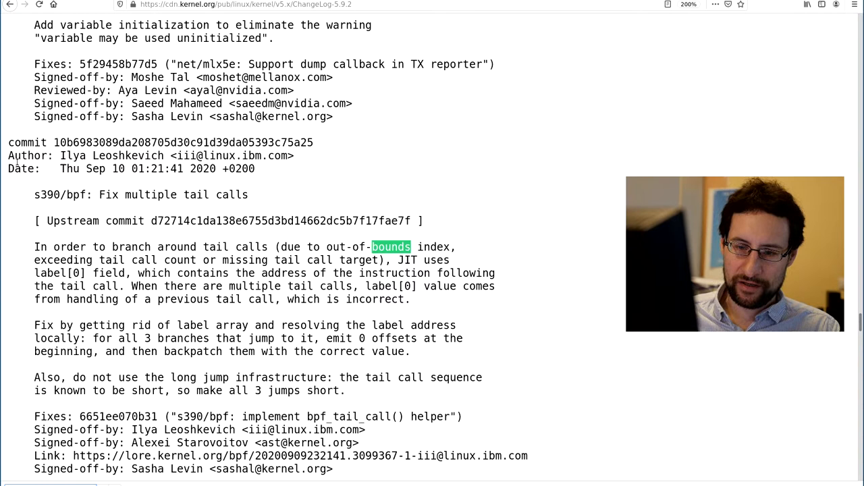
- Select the word 'bpf' in the 's390/bpf: Fix multiple tail calls' commit title
{"action": "double_click", "coordinate": [79, 195]}
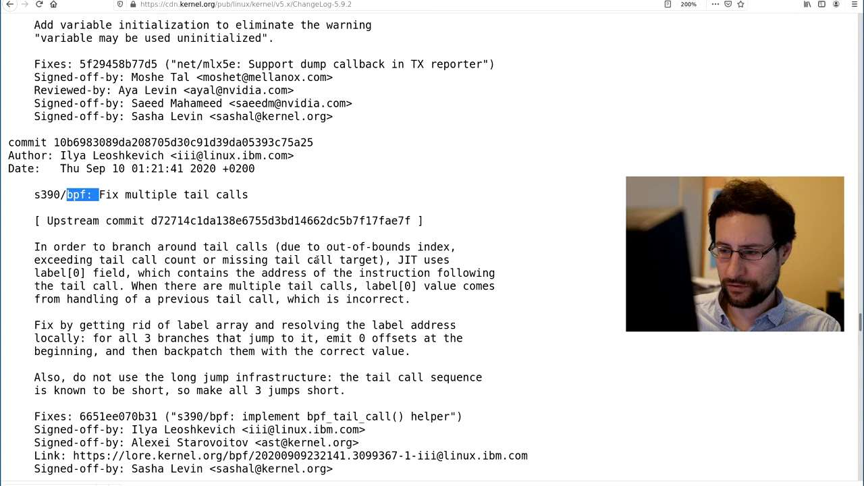
{"action": "scroll", "scroll_direction": "down", "scroll_amount": 3}
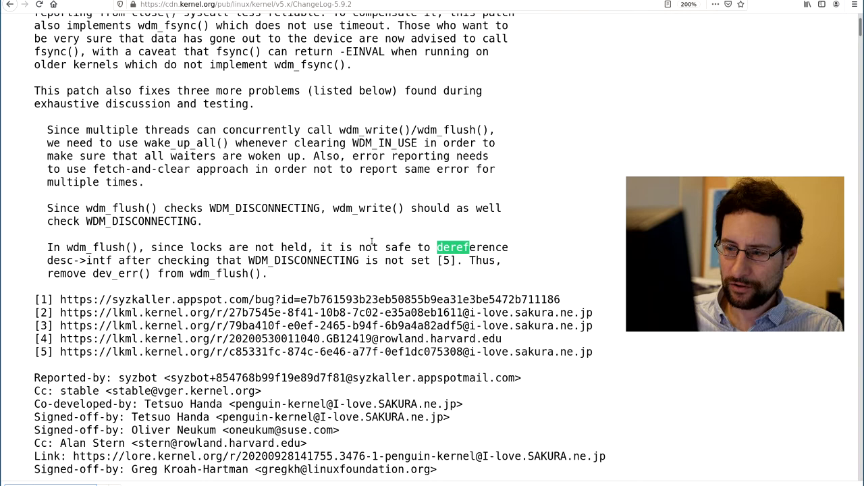
- Scroll through 'deref' matches to the f2fs CASEFOLD commit's KASAN null-ptr-deref report
{"action": "scroll", "scroll_direction": "down", "scroll_amount": 3}
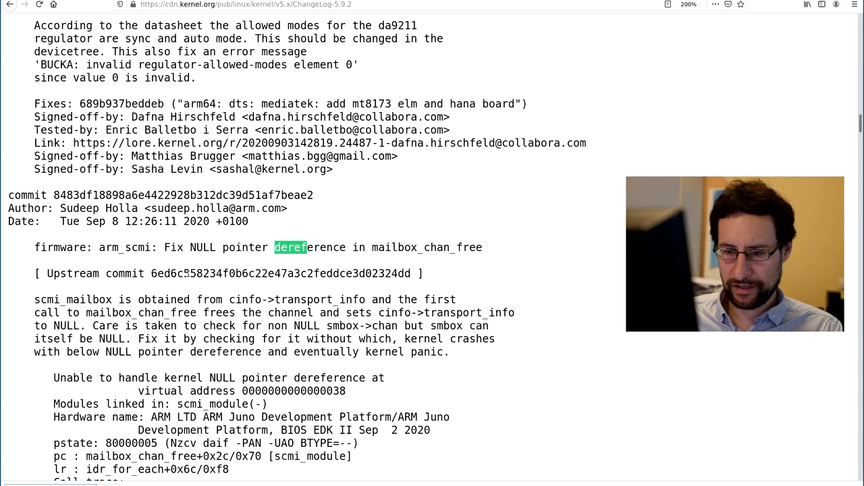
{"action": "scroll", "scroll_direction": "down", "scroll_amount": 3}
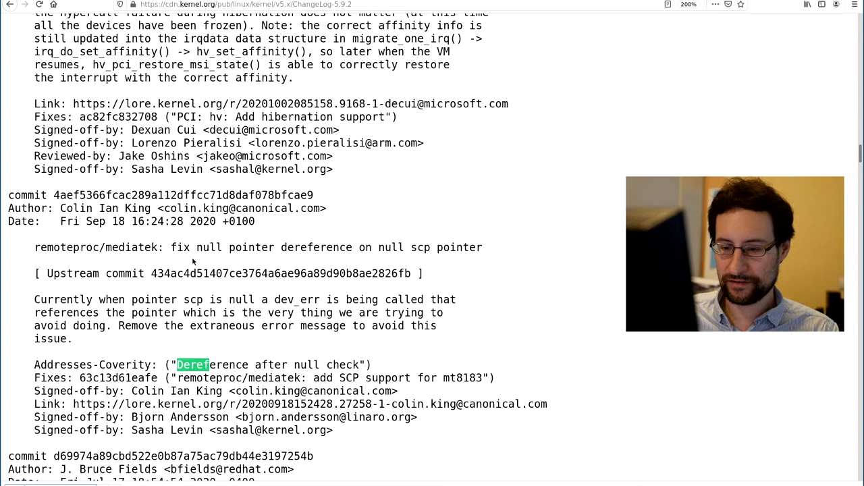
{"action": "scroll", "scroll_direction": "down", "scroll_amount": 3}
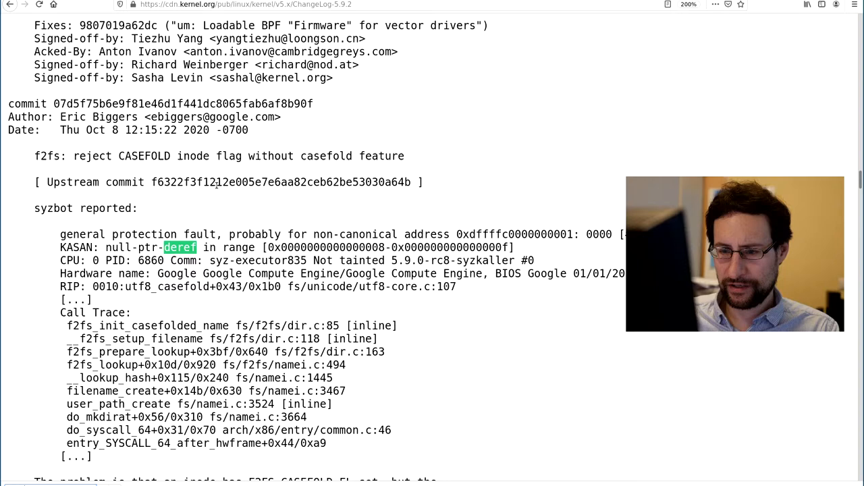
- Scroll past the RDMA/rtrs-srv fix to the mt76_testmode_dump NULL pointer commit
{"action": "scroll", "scroll_direction": "down", "scroll_amount": 3}
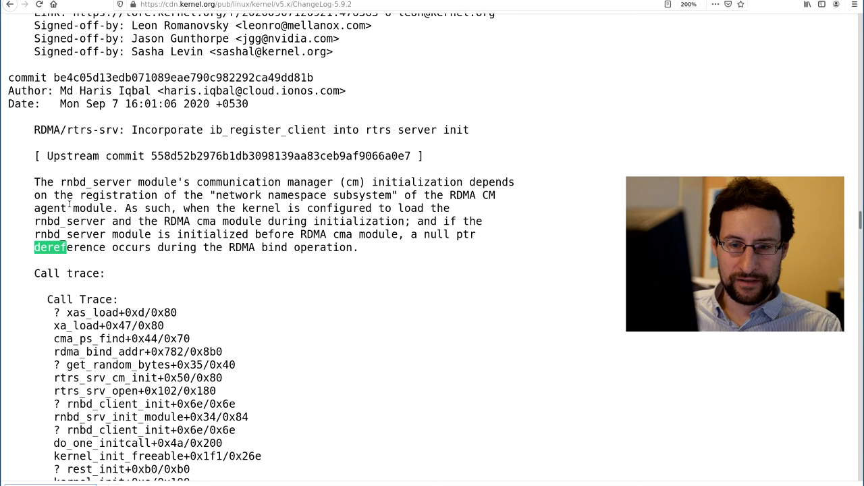
{"action": "scroll", "scroll_direction": "down", "scroll_amount": 3}
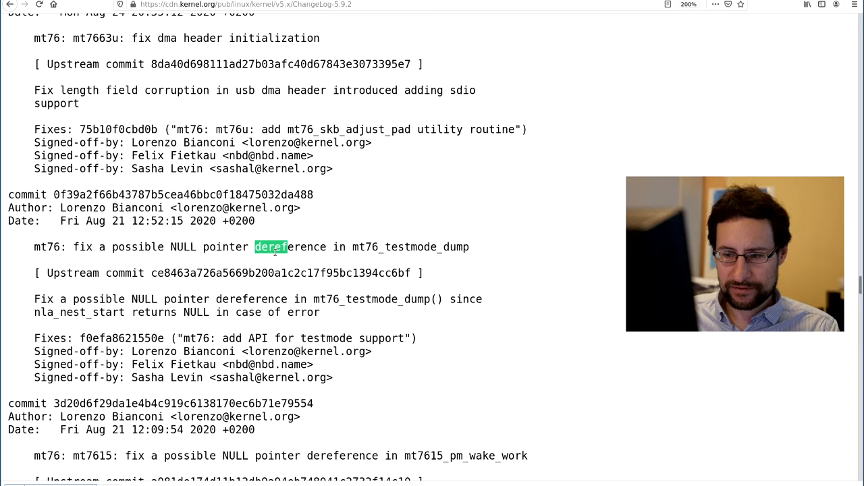
- Scroll past the sis fbdev fix to the KVM: SVM prev_ga_tag commit
{"action": "scroll", "scroll_direction": "down", "scroll_amount": 3}
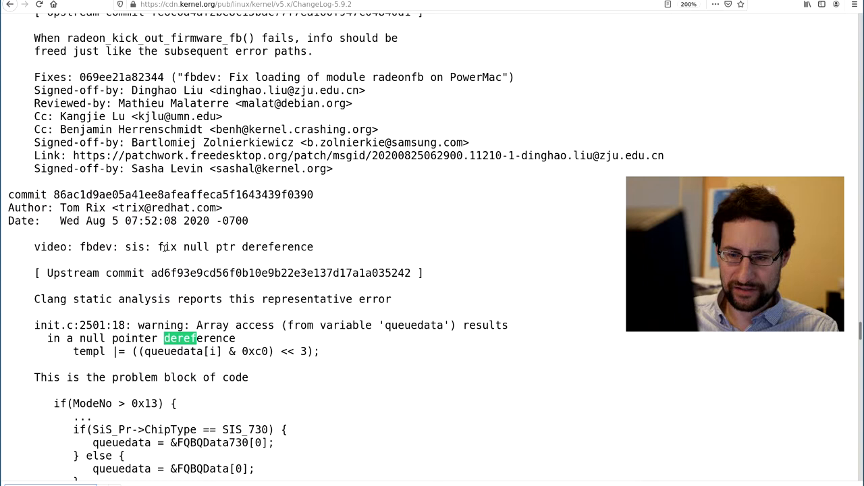
{"action": "scroll", "scroll_direction": "down", "scroll_amount": 3}
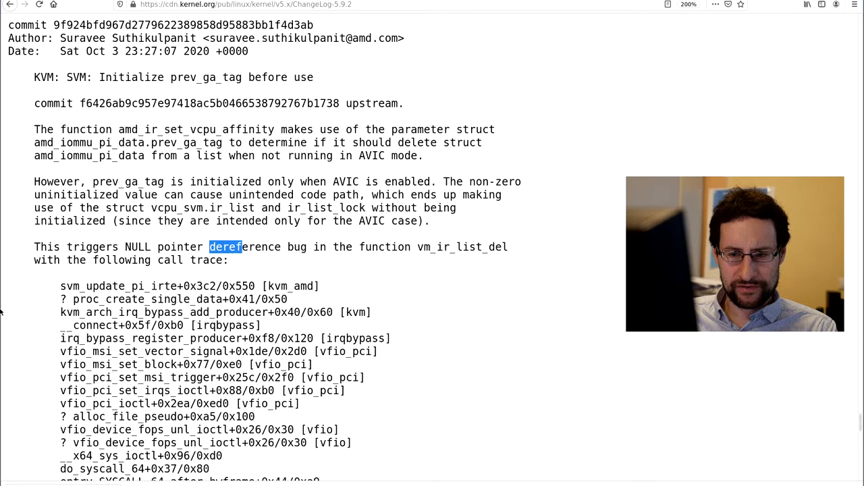
{"action": "scroll", "scroll_direction": "down", "scroll_amount": 3}
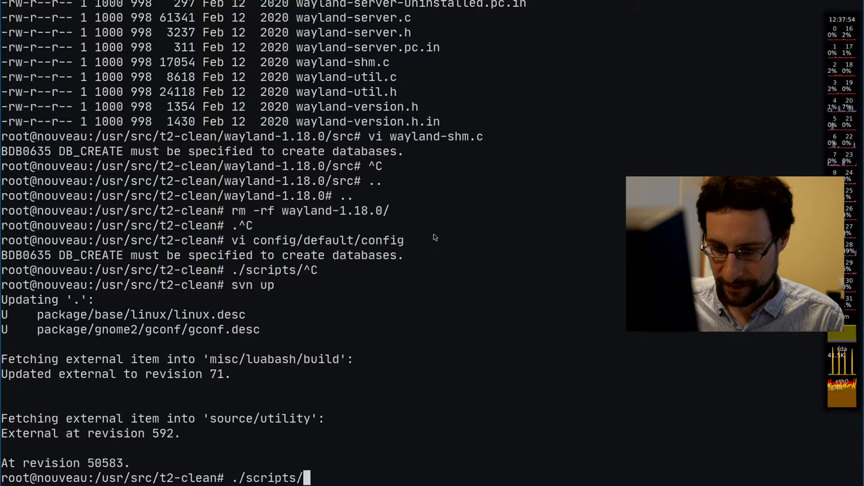
- Type './scripts/Emerge-Pkg -deps=' at the root prompt without running it
{"action": "type", "text": "Emerge-Pkg -deps="}
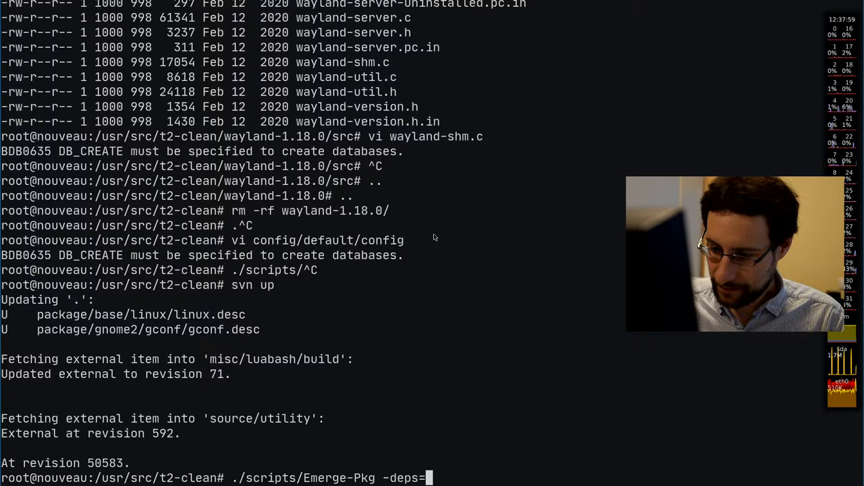